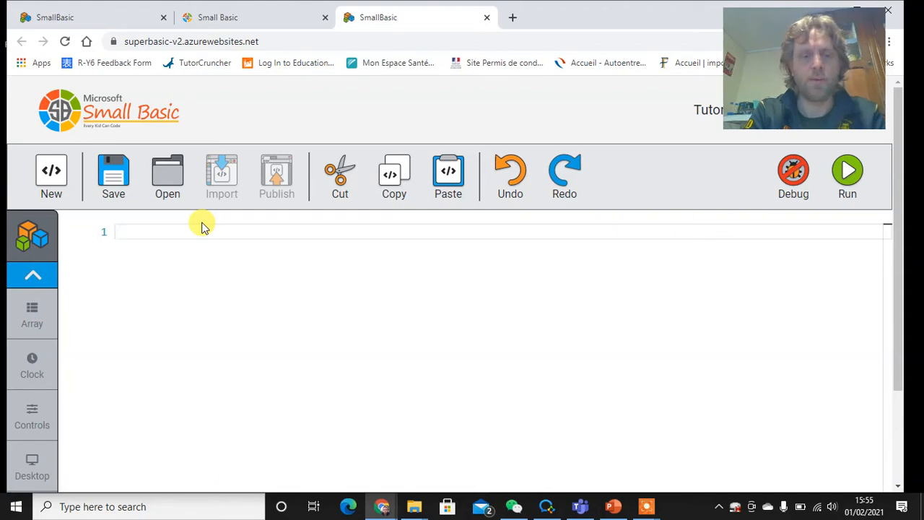
Write line 1: GraphicsWindow.BackgroundColor = "green".
text(gra)
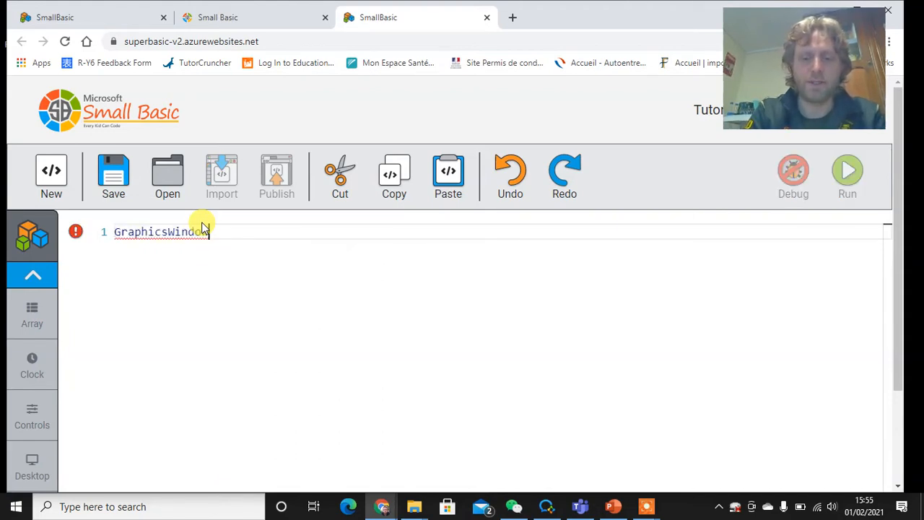
text(.b)
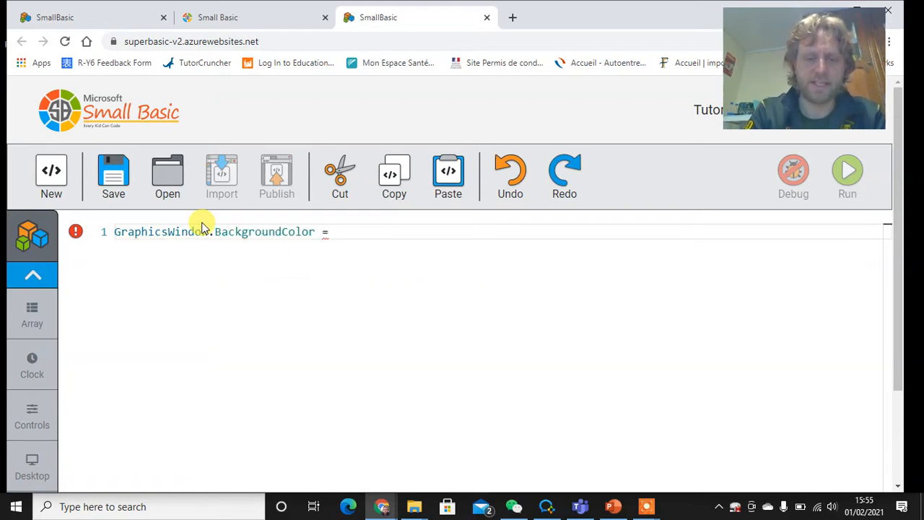
text("green")
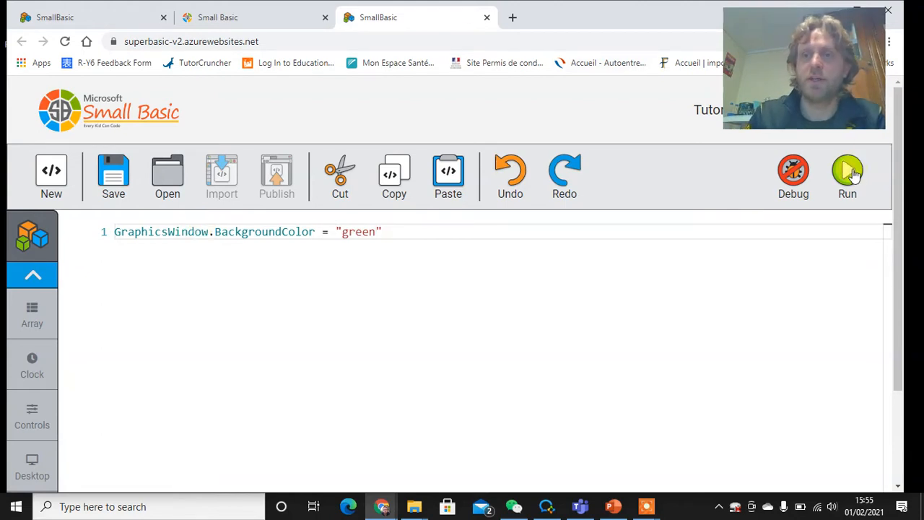
Run to see the green window, change the colour to "red" and run again.
click(846, 173)
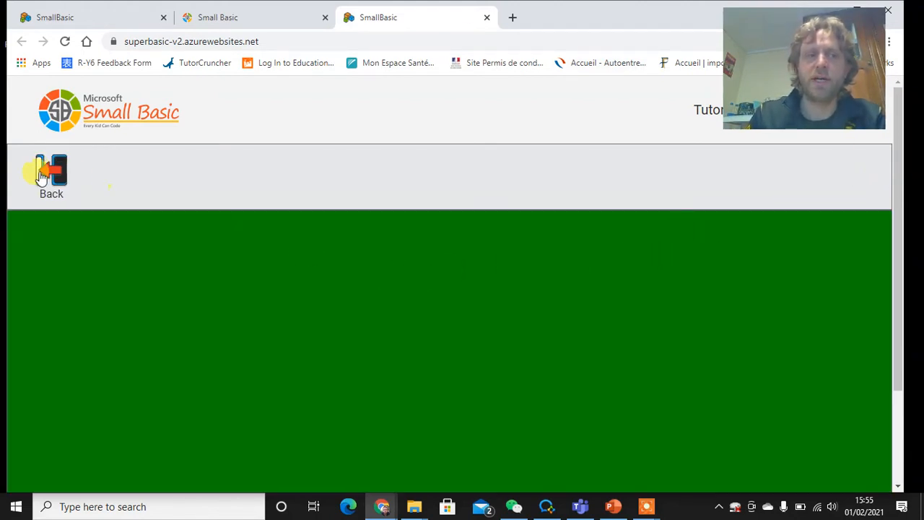
click(50, 176)
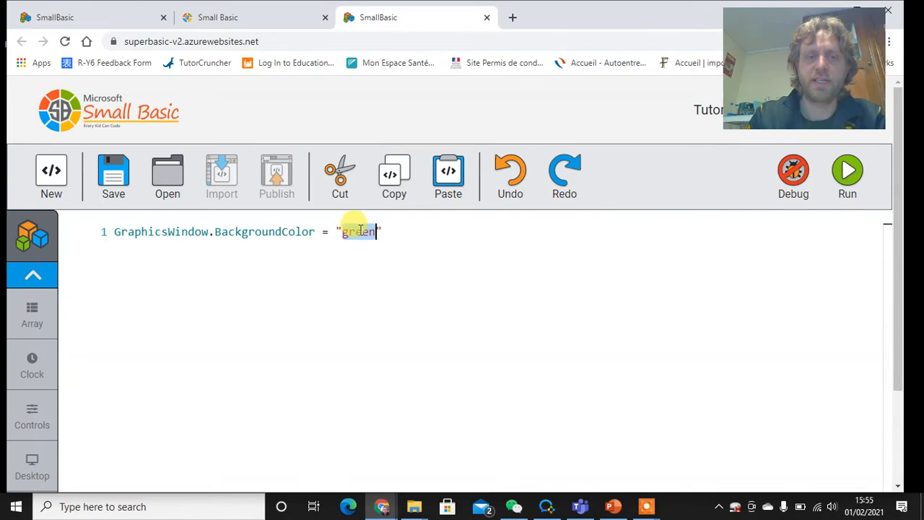
click(846, 173)
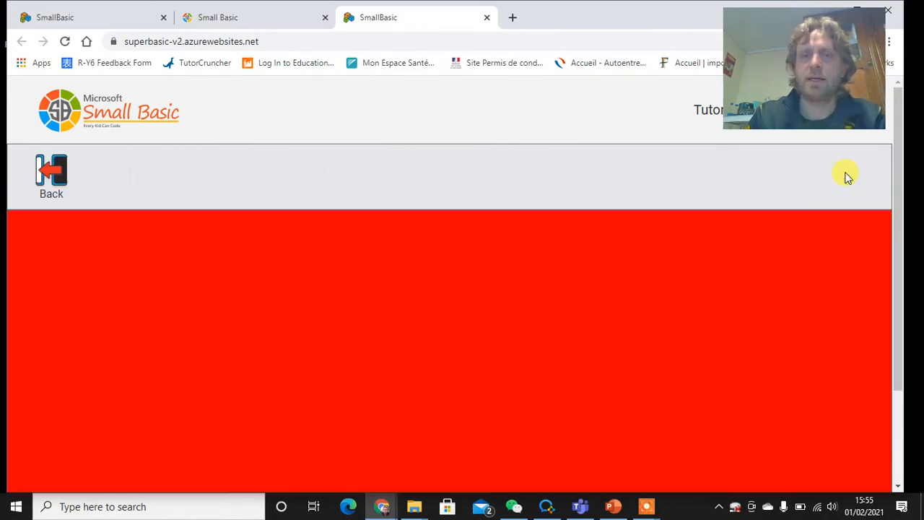
mouse_move(101, 182)
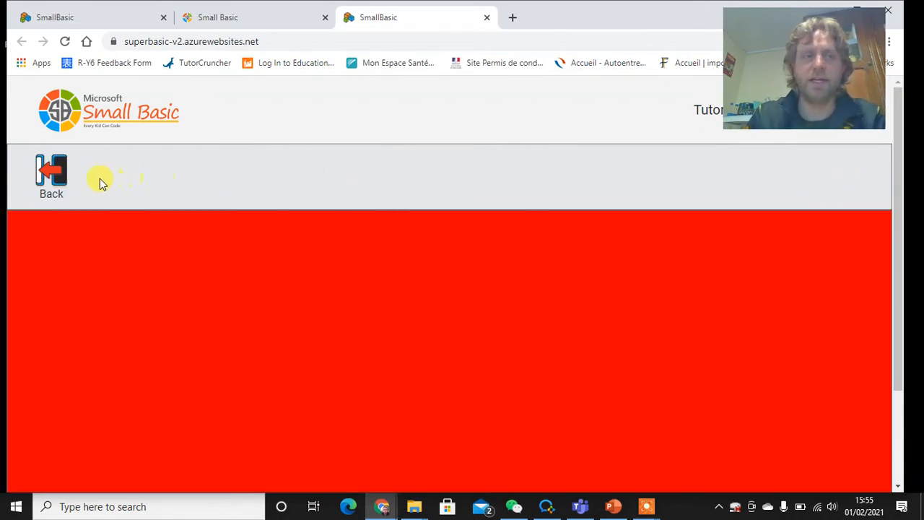
click(51, 176)
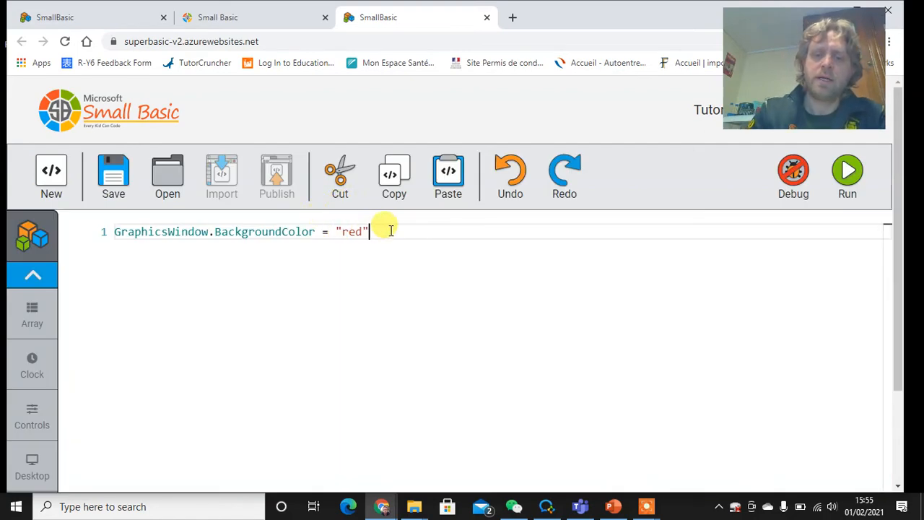
Write line 2: GraphicsWindow.FillRectangle(20, 20, 500, 200).
text(gra)
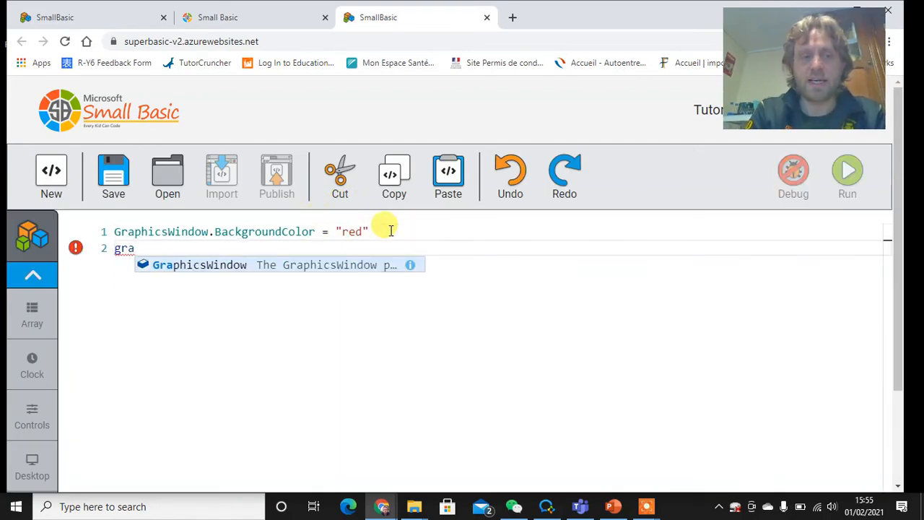
text(GraphicsWindow.re)
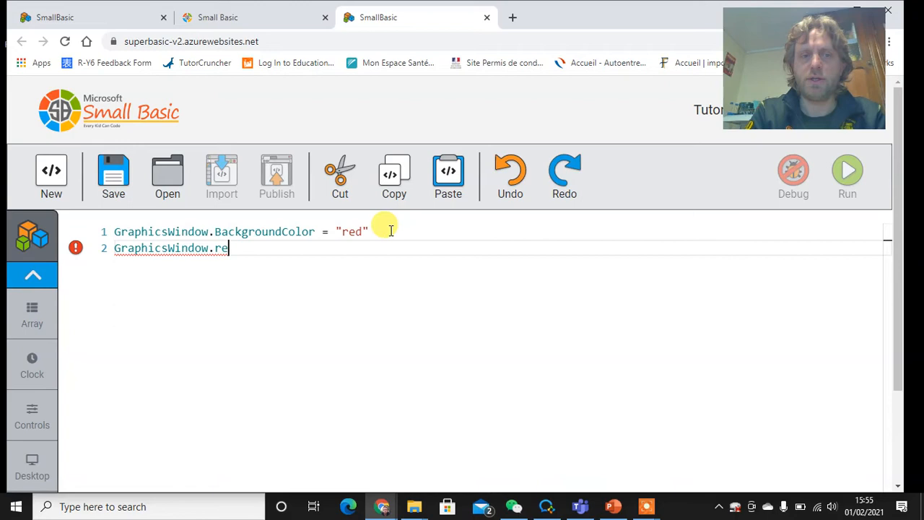
text(f)
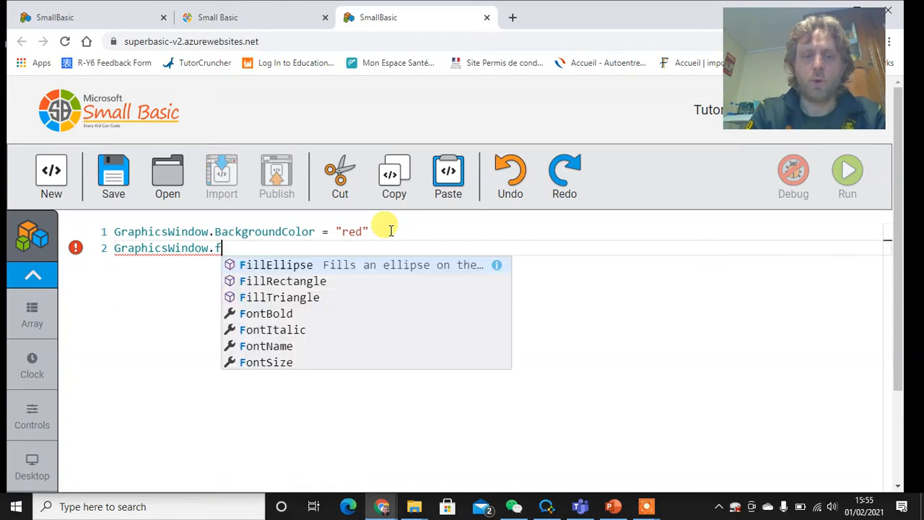
text(illRectangle(, y, width, height)
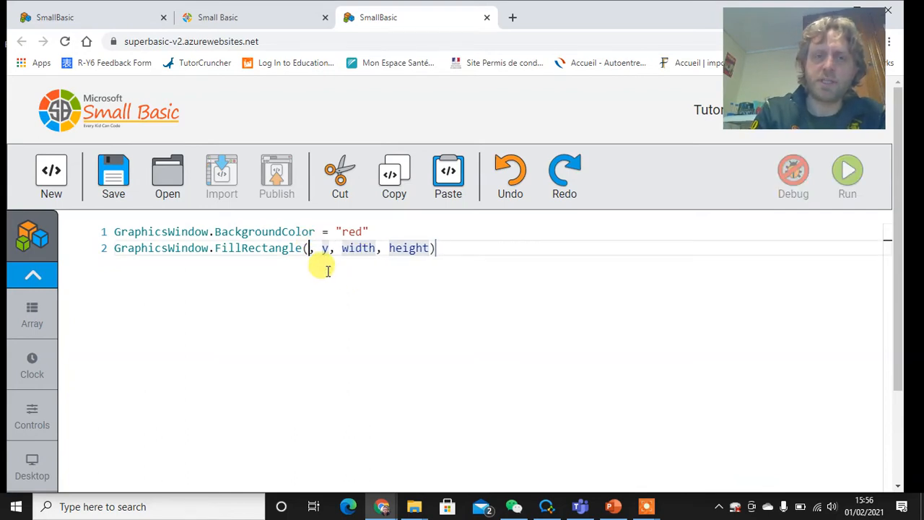
text(2)
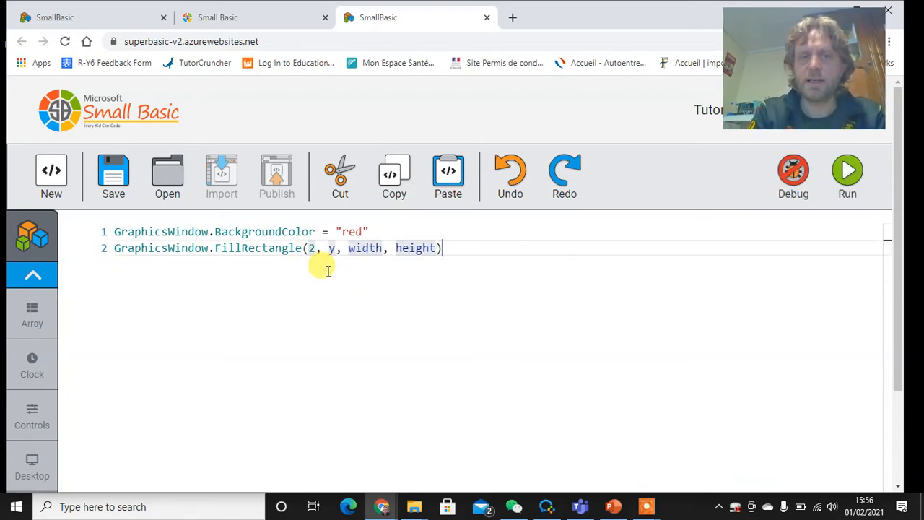
text(0)
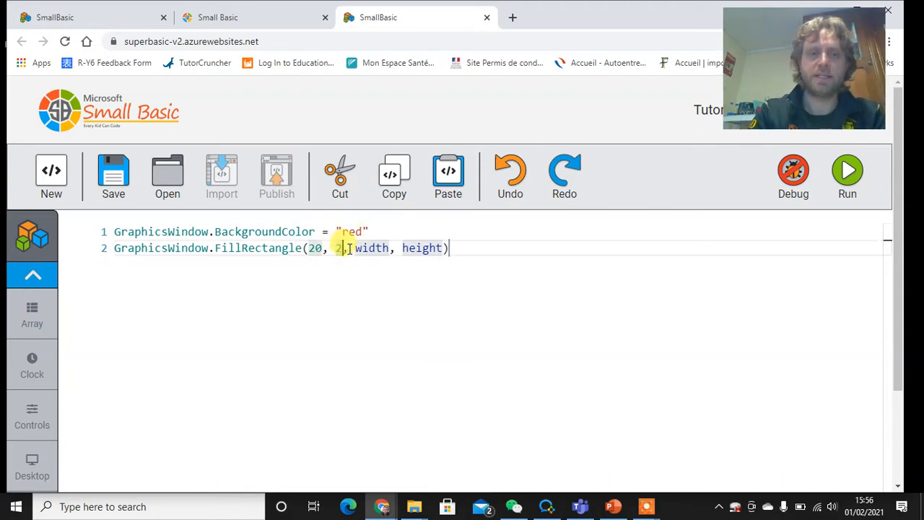
text(0)
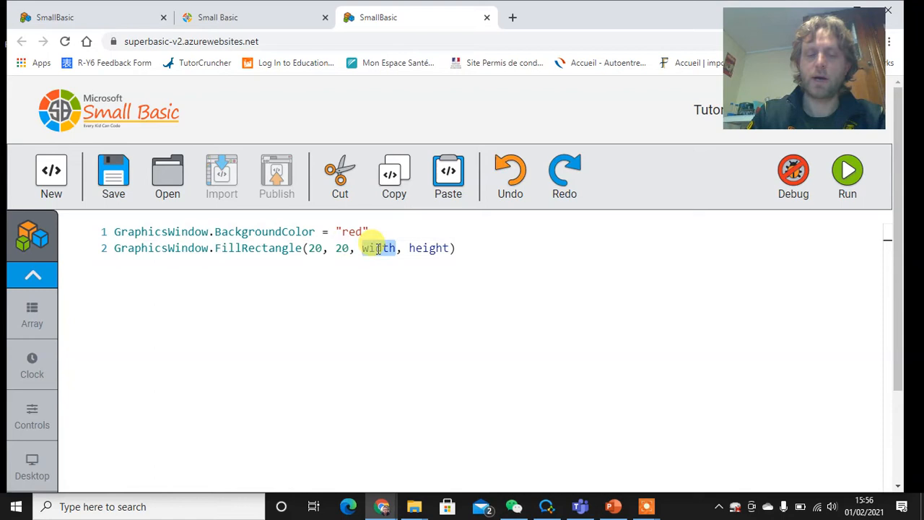
text(500)
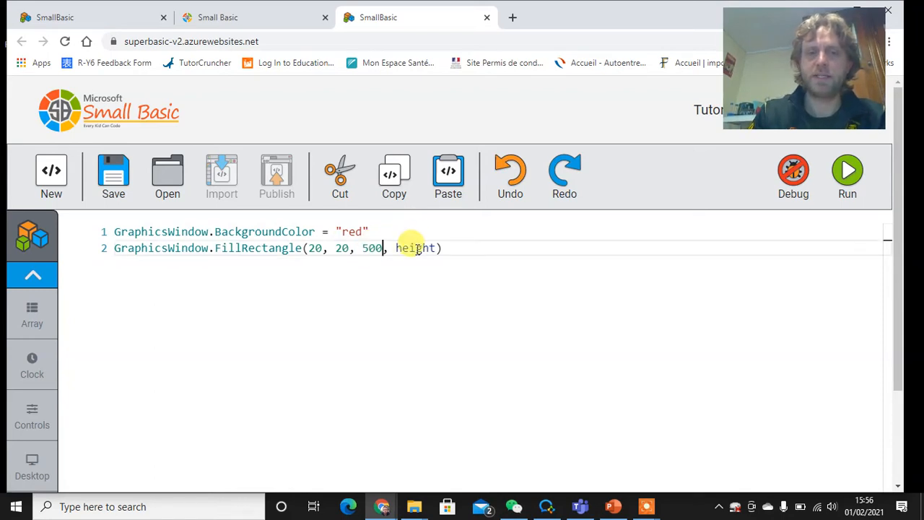
text(200)
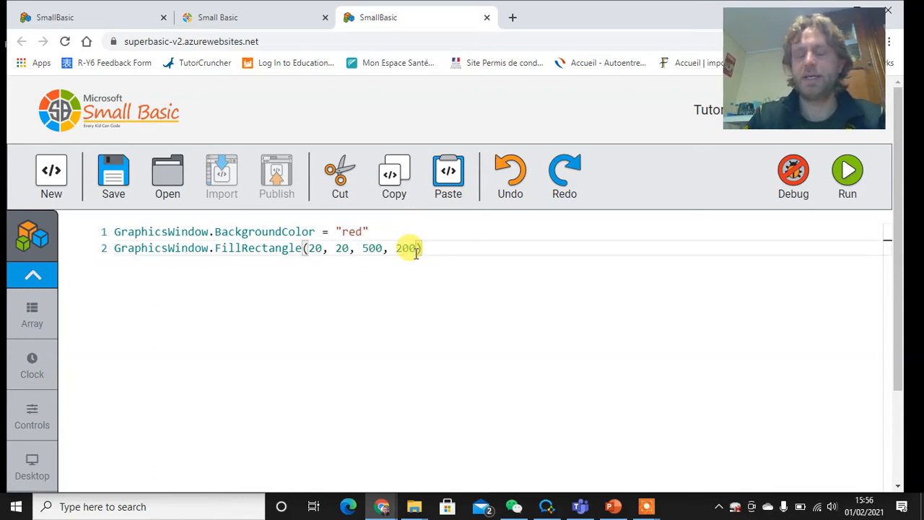
Run to see the filled rectangle, then change its x position to 100.
click(846, 173)
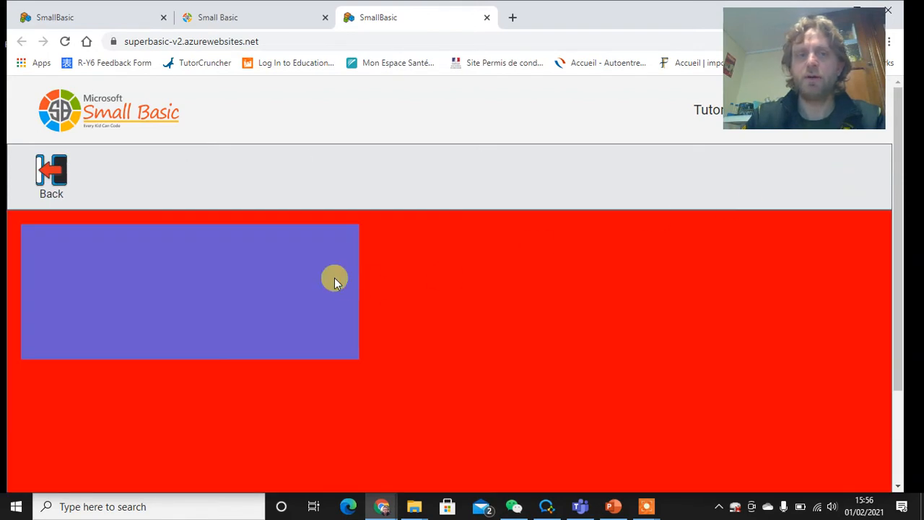
mouse_move(263, 244)
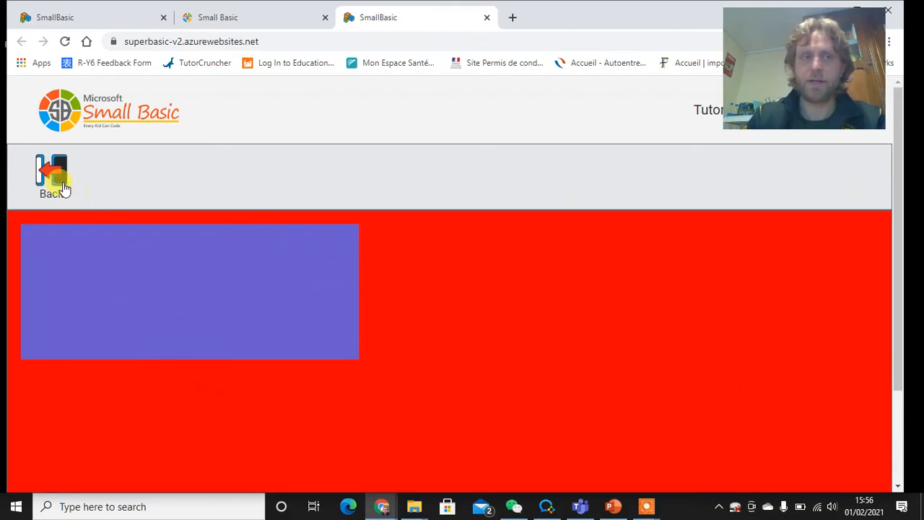
click(51, 177)
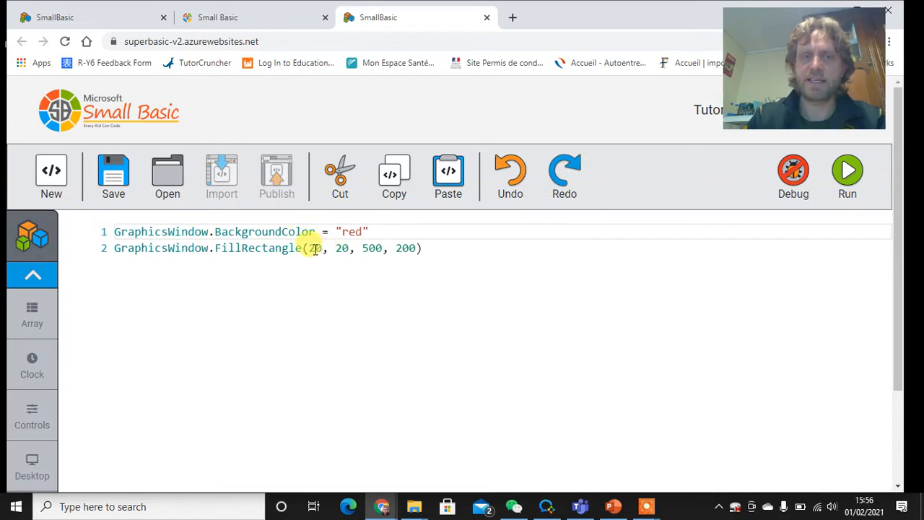
text(100)
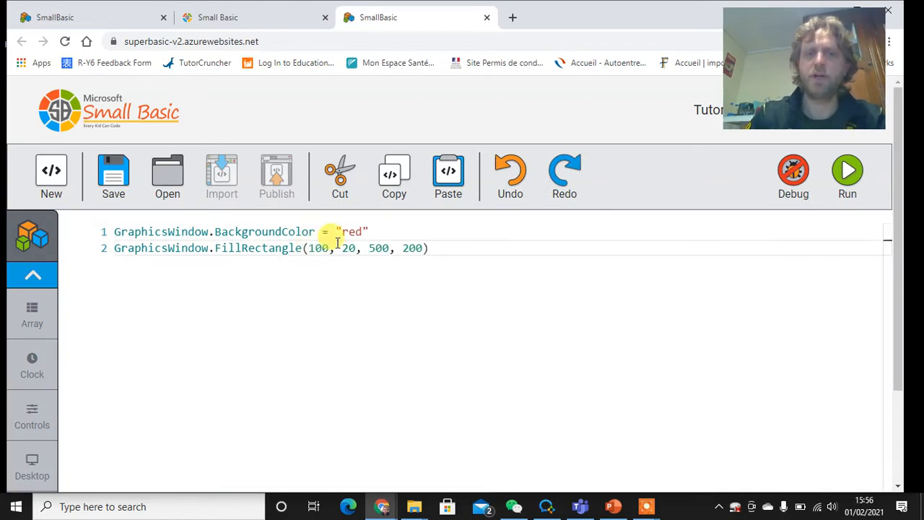
Run to see the moved rectangle, delete the FillRectangle line and run again.
click(846, 173)
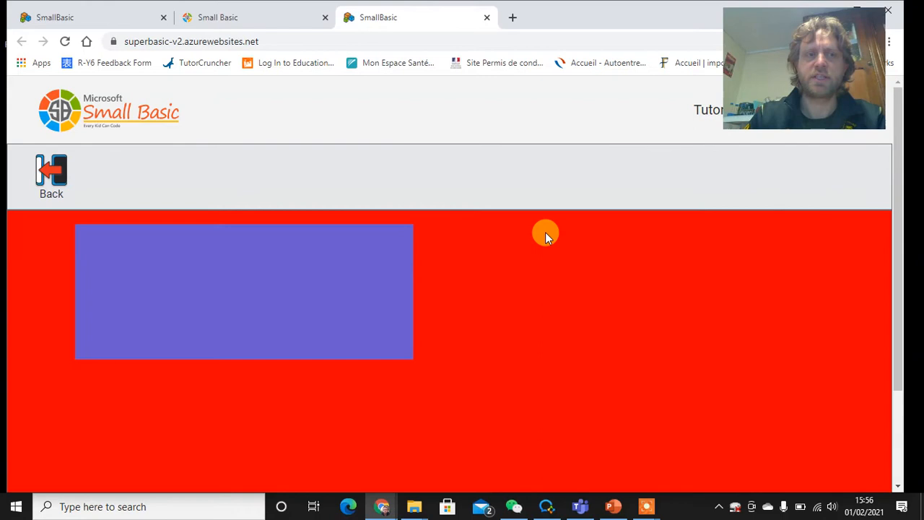
click(52, 176)
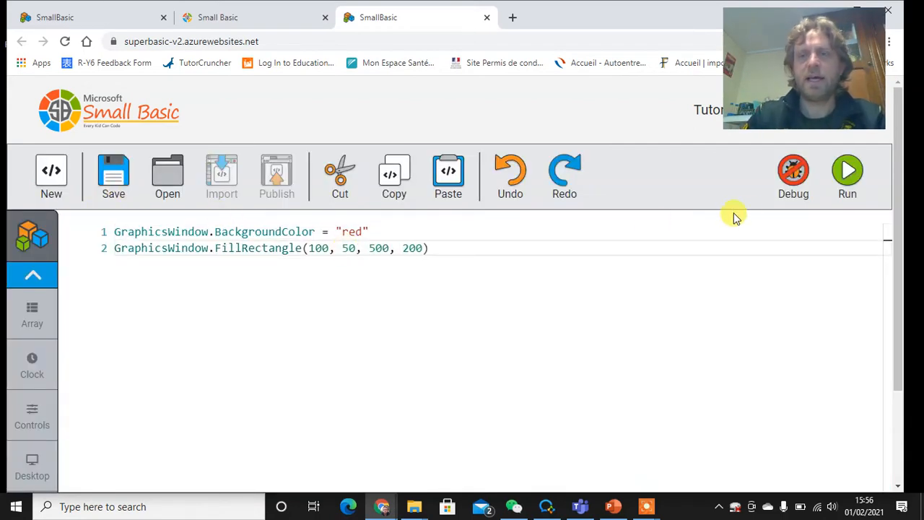
click(846, 174)
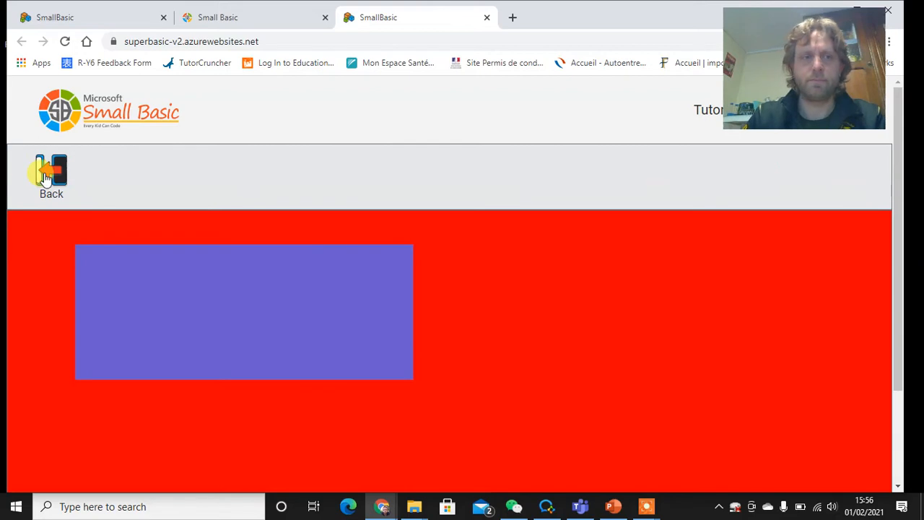
click(51, 176)
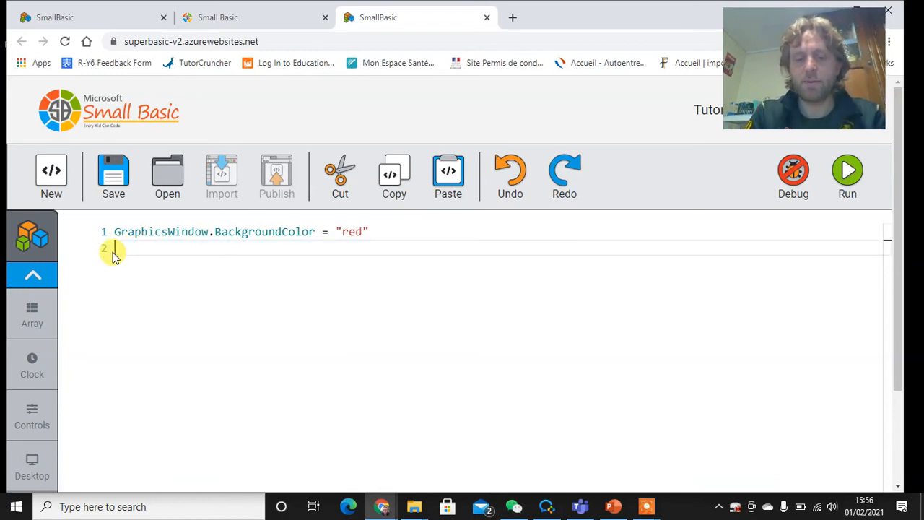
Start line 2: myrectangle = Shapes.AddRectangle via IntelliSense.
text(myr)
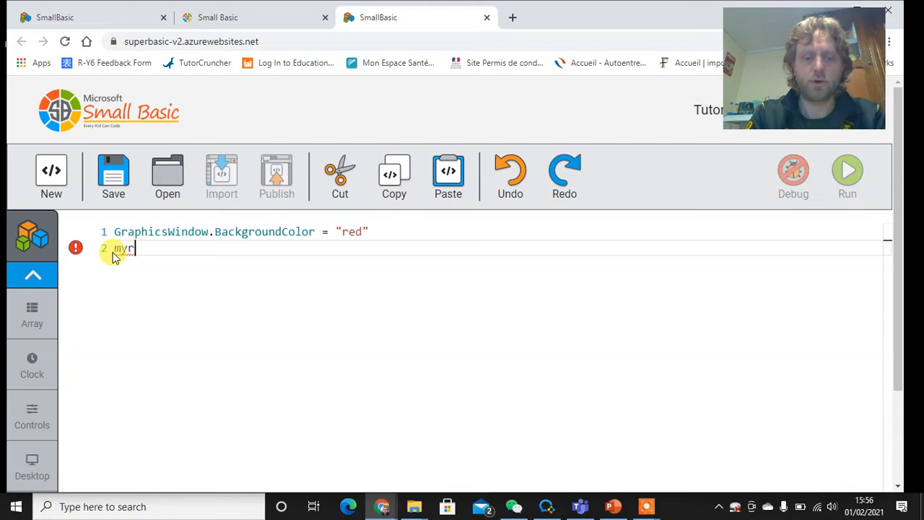
text(ectangle)
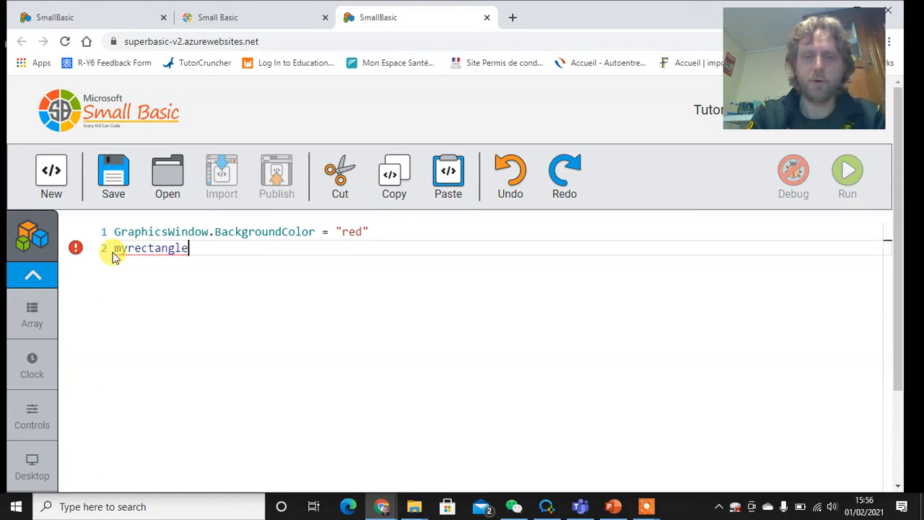
text(=)
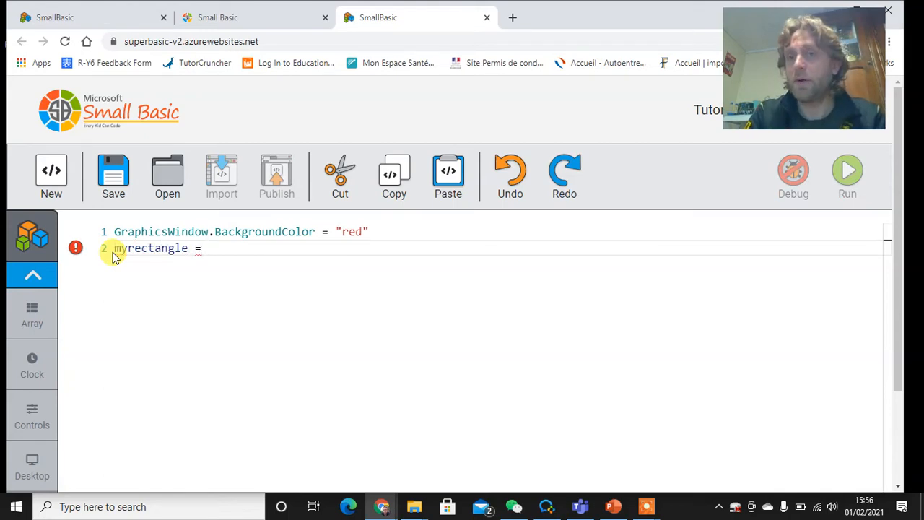
text(shape)
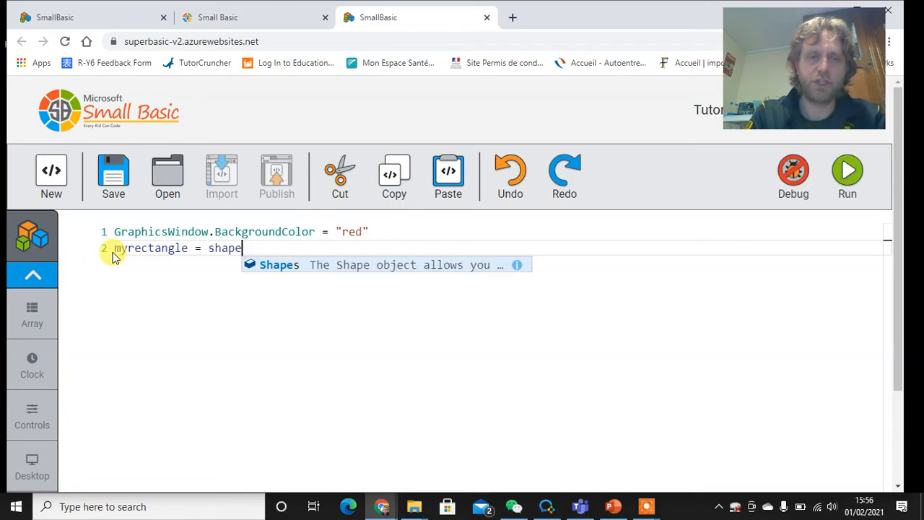
text(.)
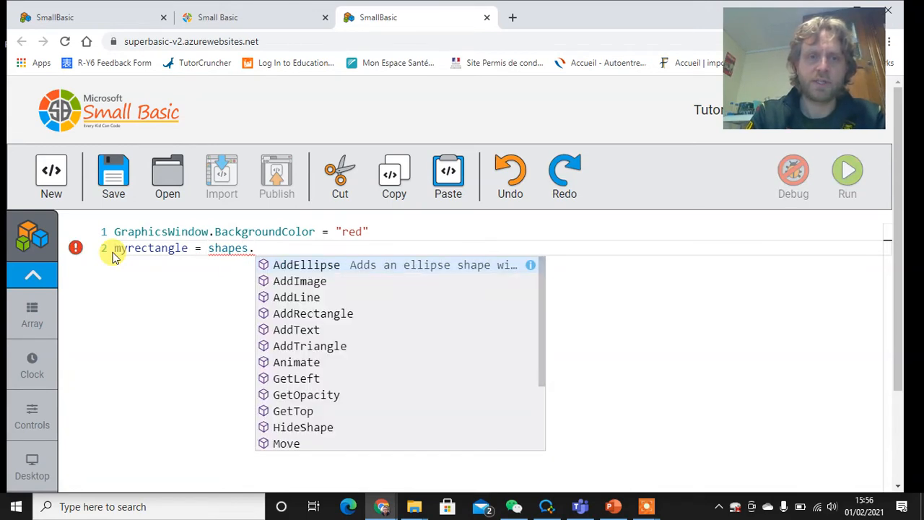
text(add)
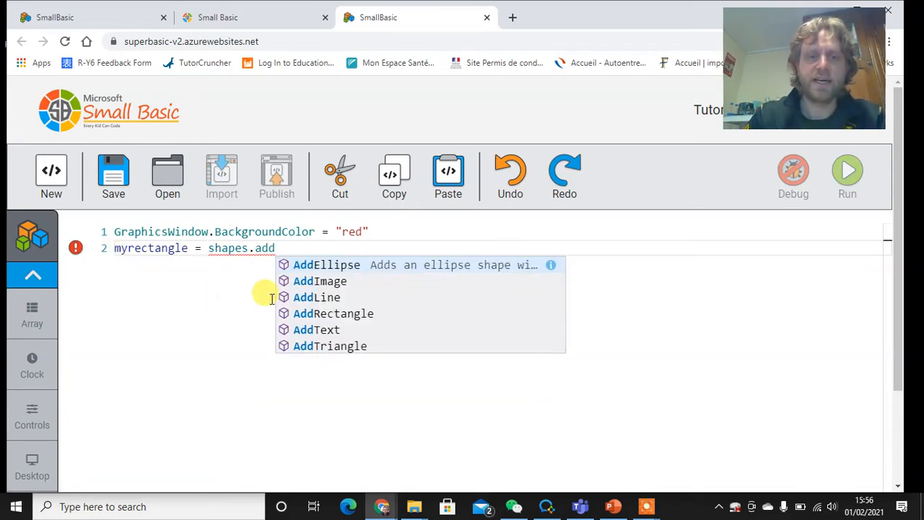
click(333, 313)
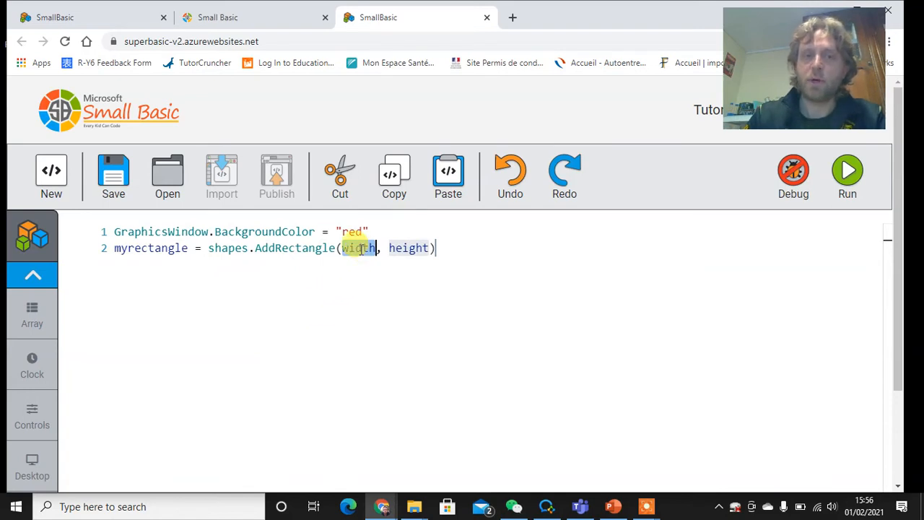
Give AddRectangle width 500 and height 200, then run to see the rectangle.
text(2)
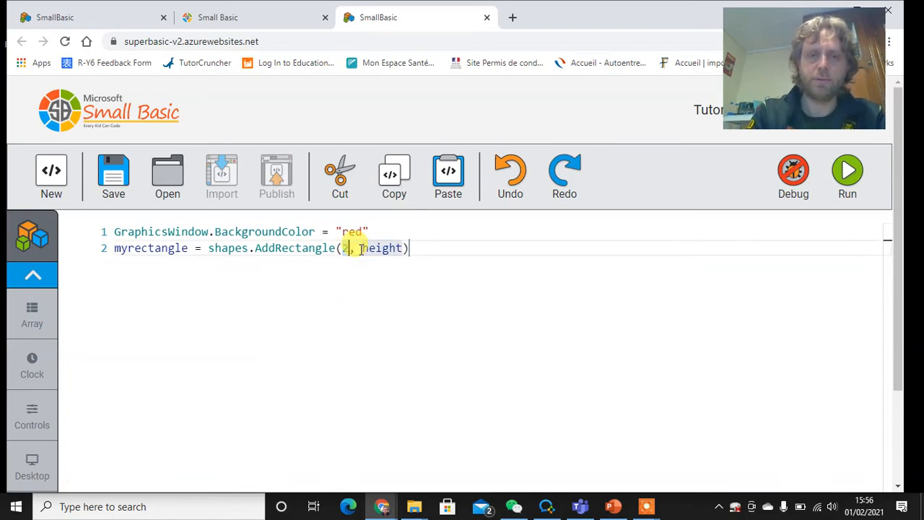
text(500)
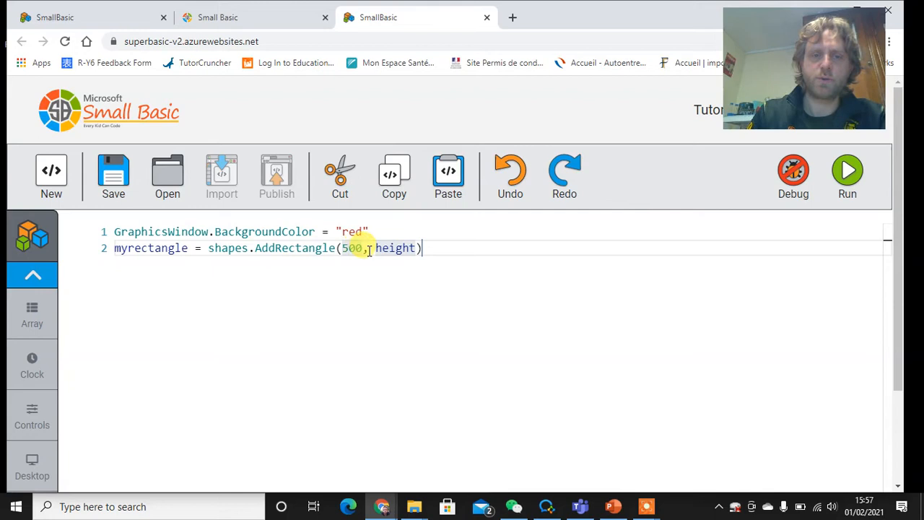
text(200)
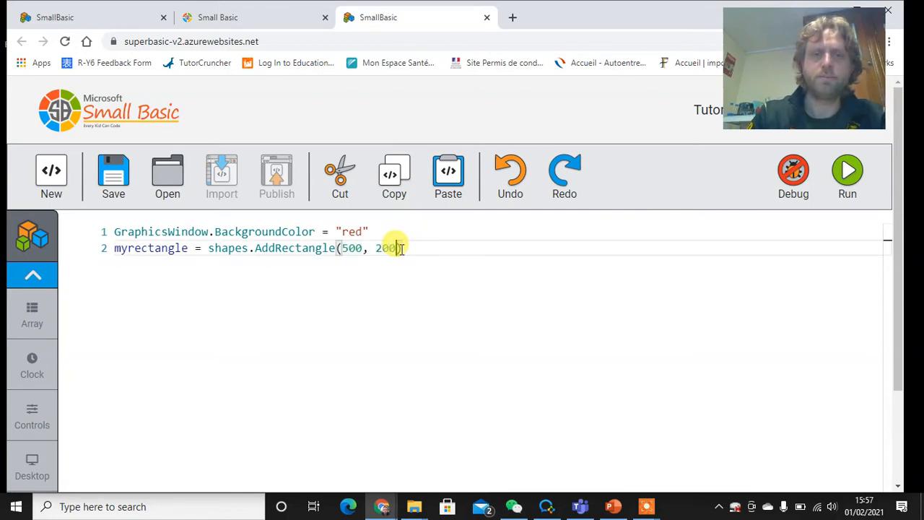
click(846, 173)
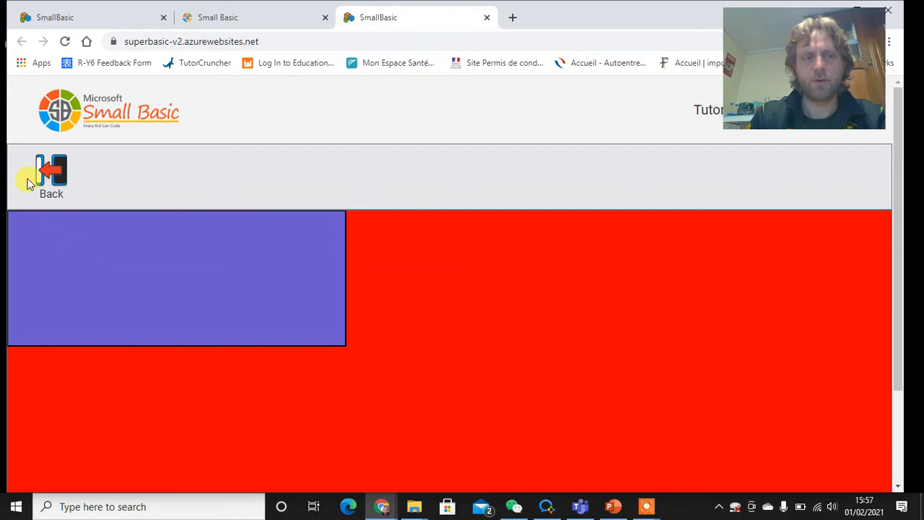
Start line 3: Shapes.Move(myrectangle via IntelliSense.
click(51, 176)
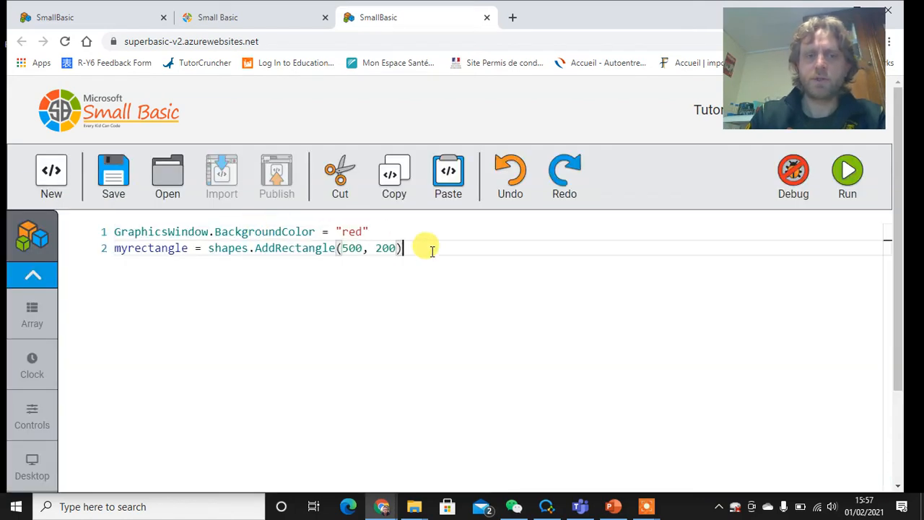
text(shapes)
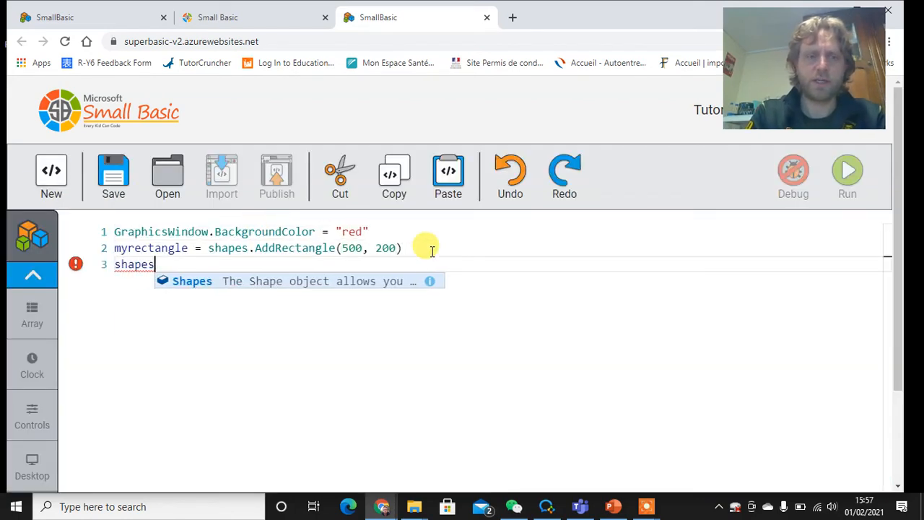
text(.m)
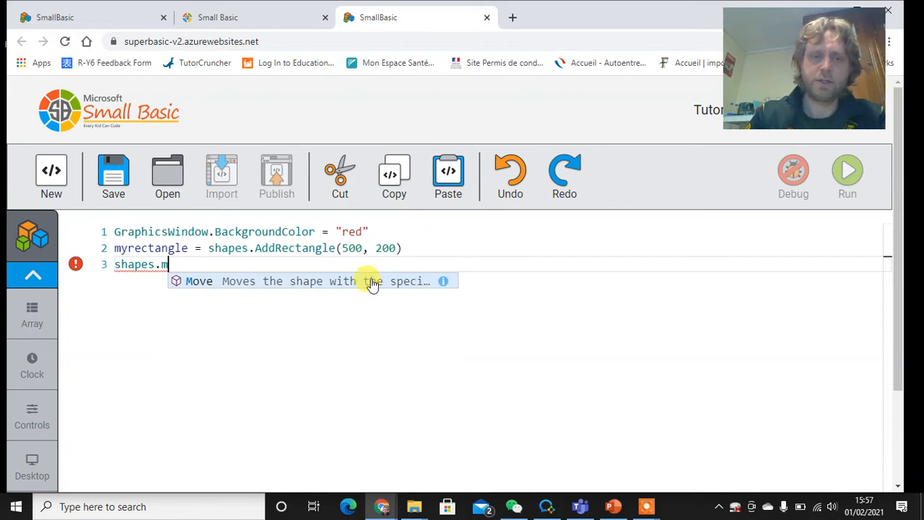
click(200, 280)
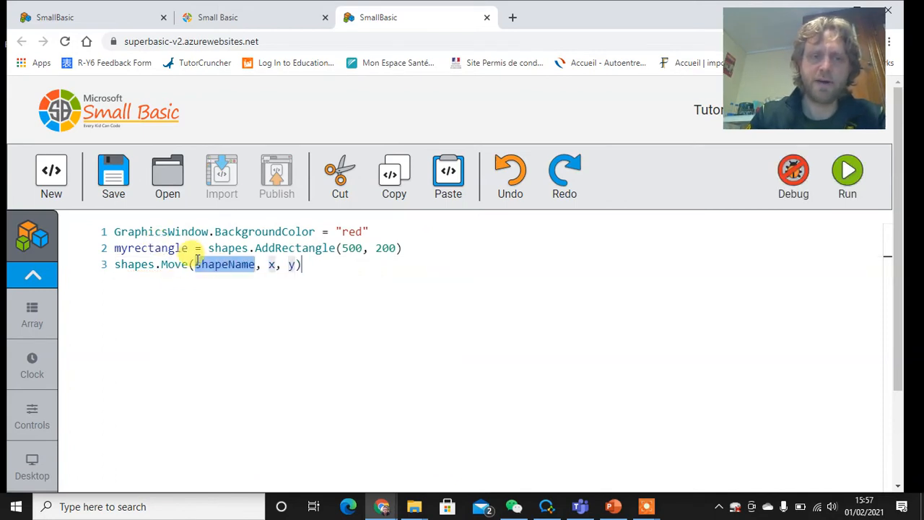
text(my)
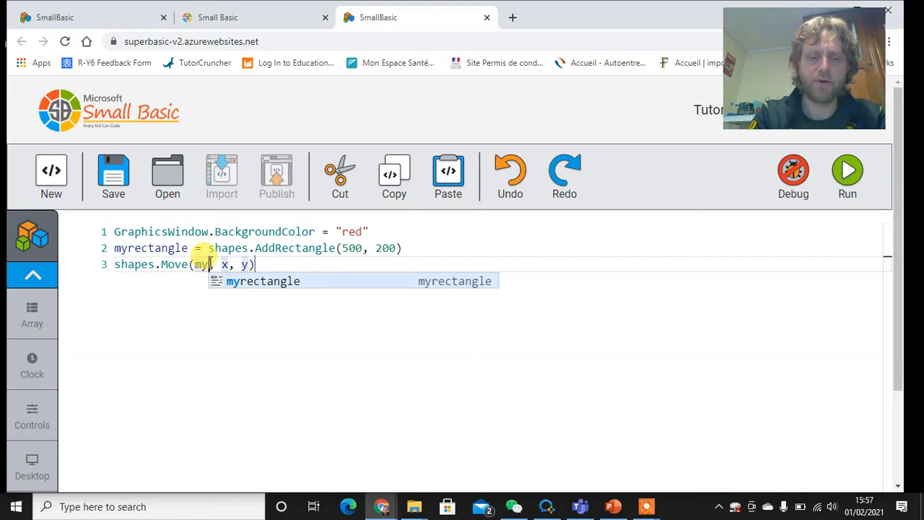
key(Tab)
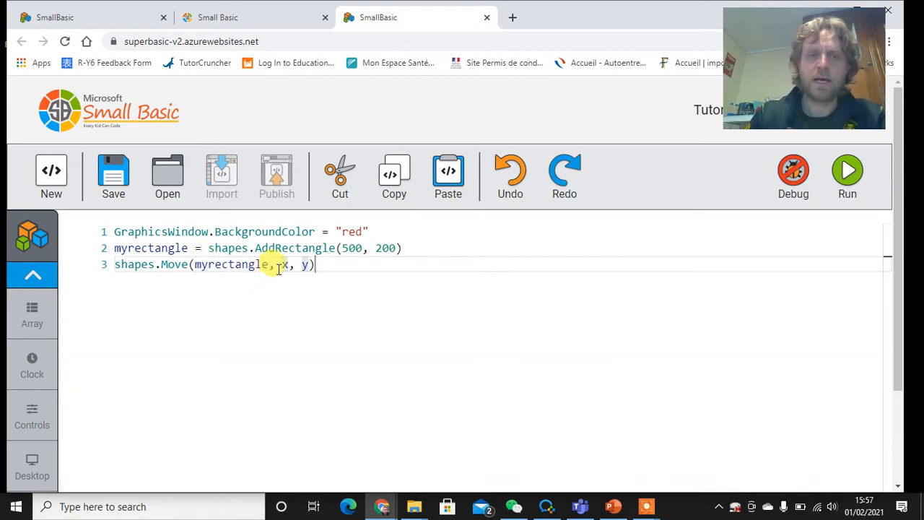
key(Backspace)
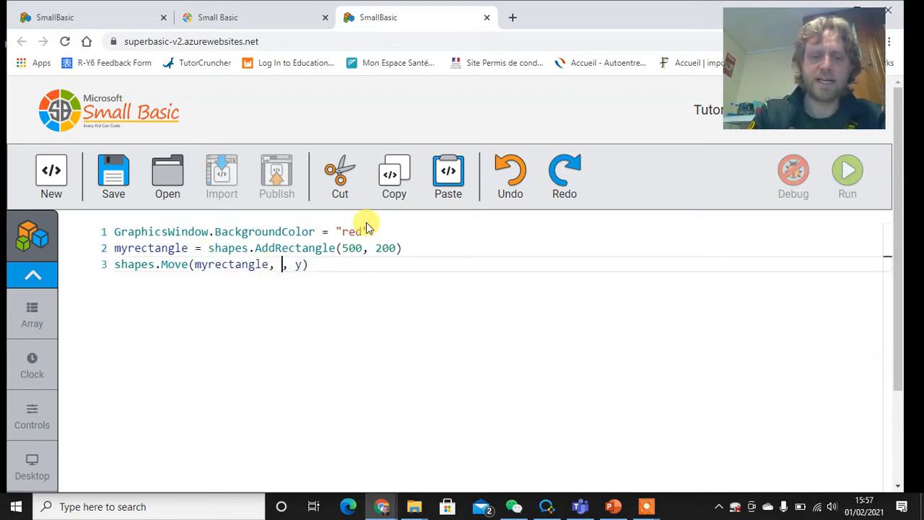
Move myrectangle to 100, 50 and run to see it shifted on red.
text(100)
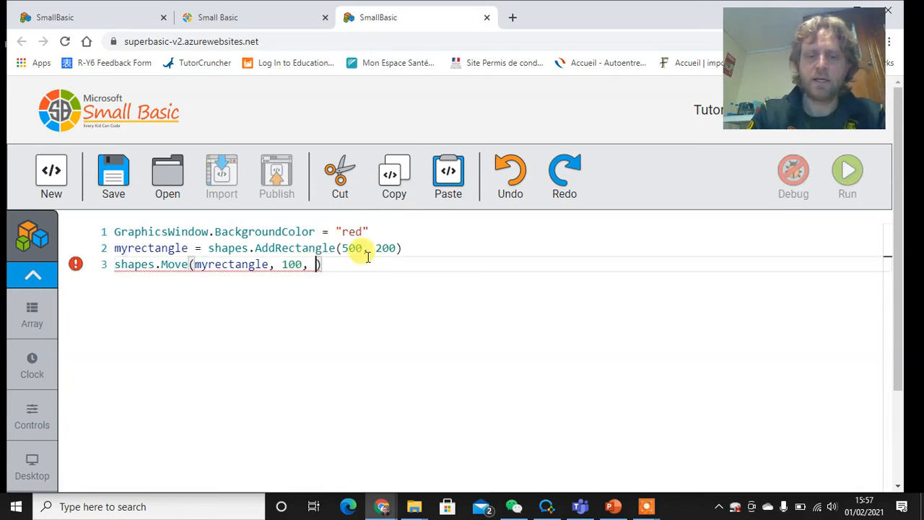
text(50)
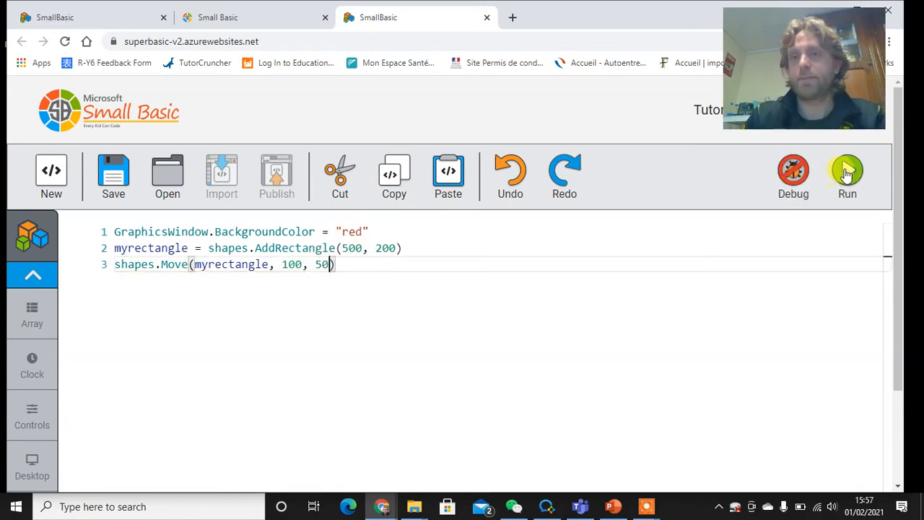
click(846, 176)
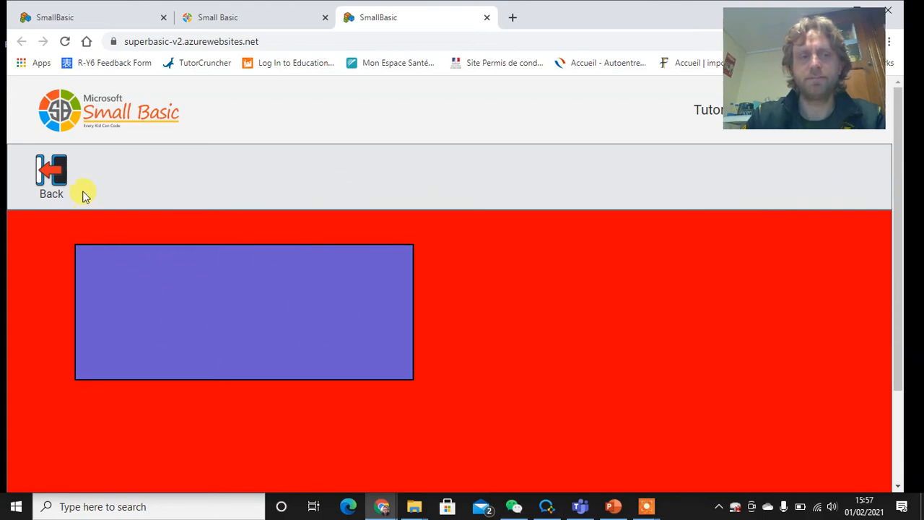
Write line 4: Shapes.Rotate(myrectangle, 45) and run to see the tilted rectangle.
click(52, 176)
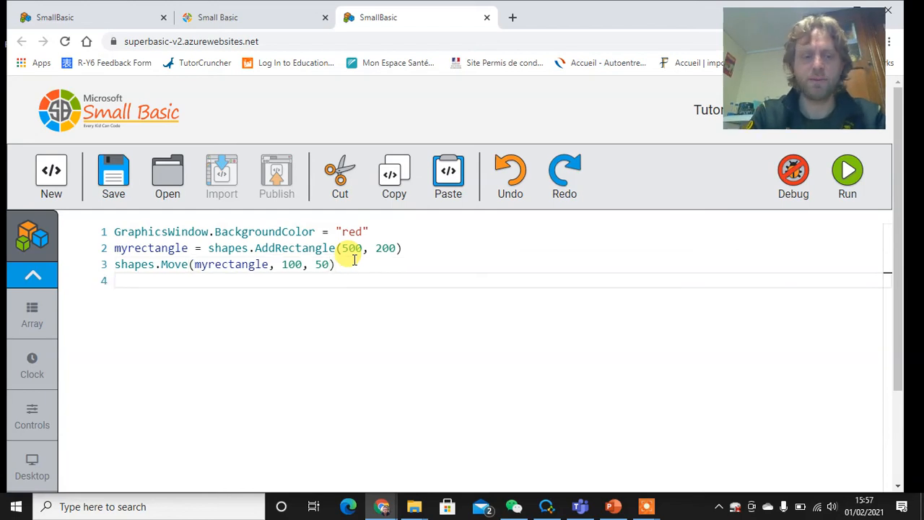
text(shapes.)
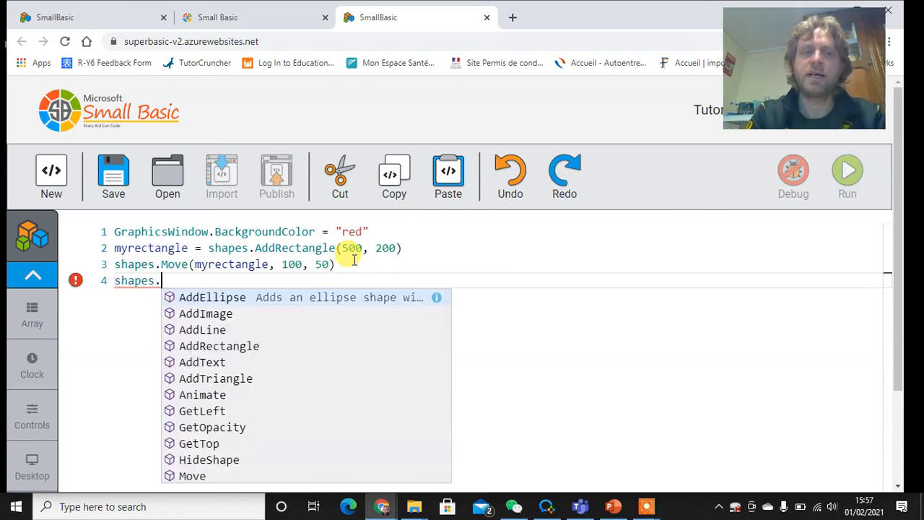
text(rot)
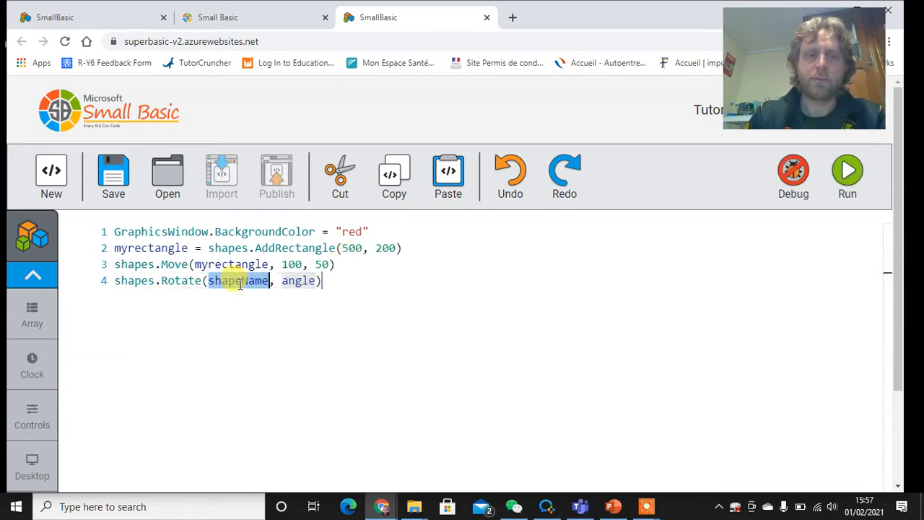
text(myrect)
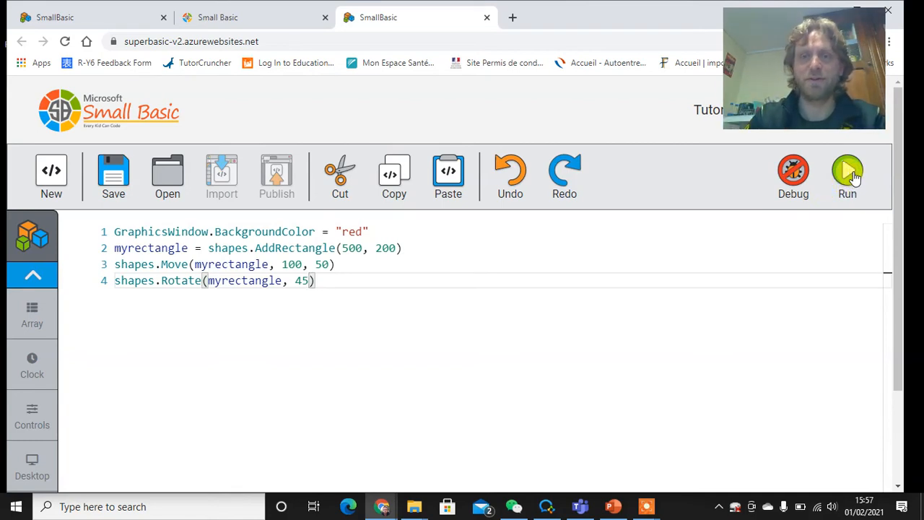
click(847, 173)
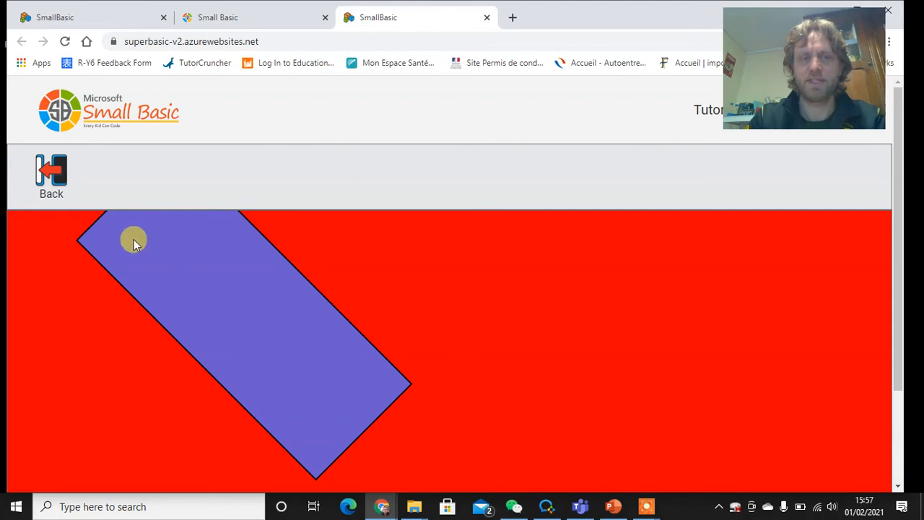
click(52, 176)
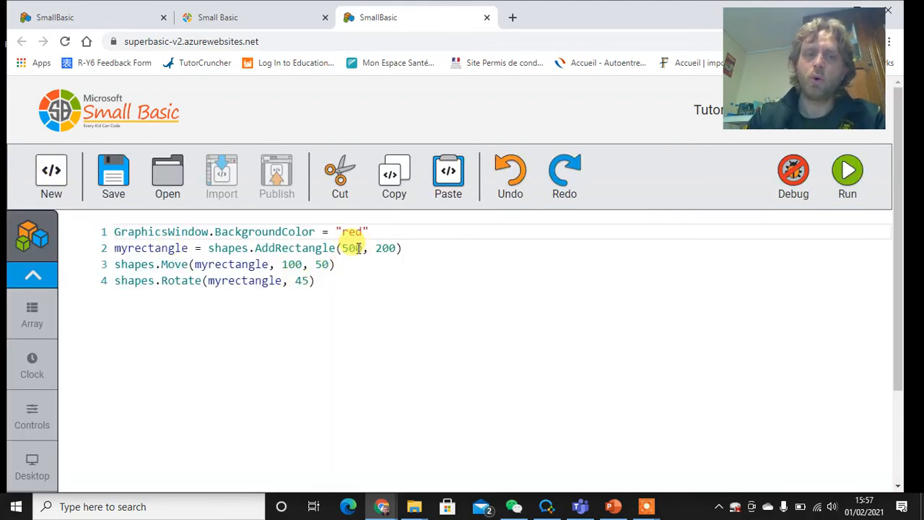
Resize the rectangle to 300 by 100, move it to 100, 100, running after each change.
text(3)
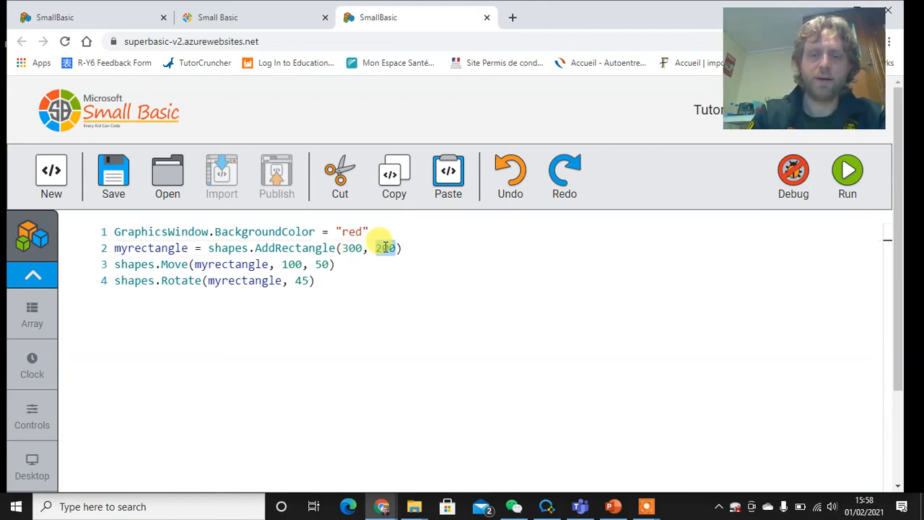
text(100)
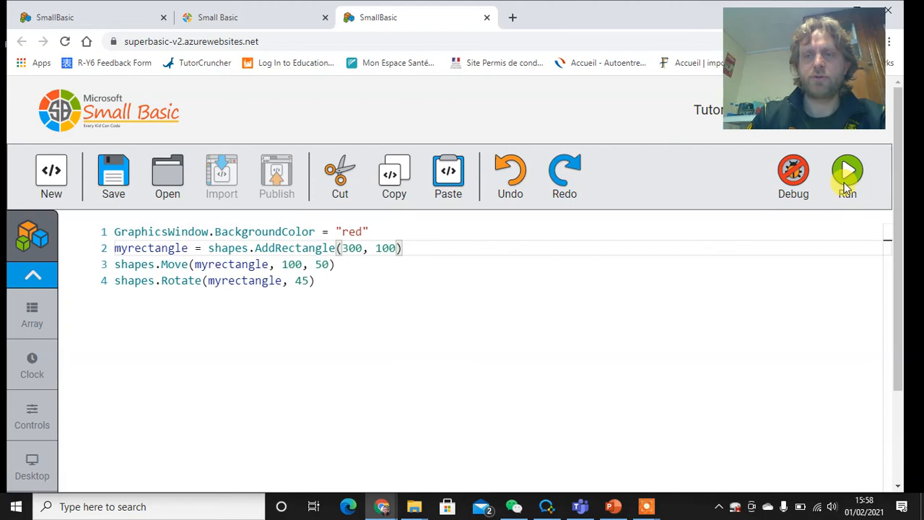
click(847, 176)
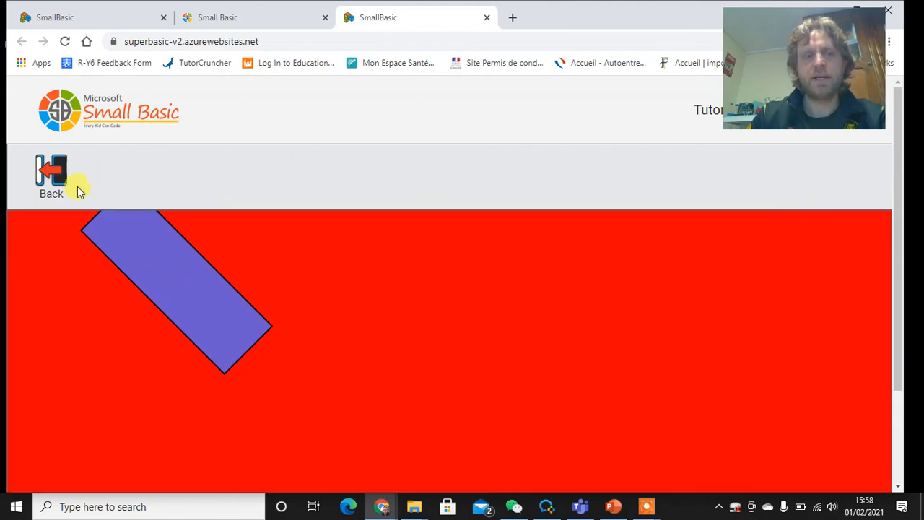
click(52, 176)
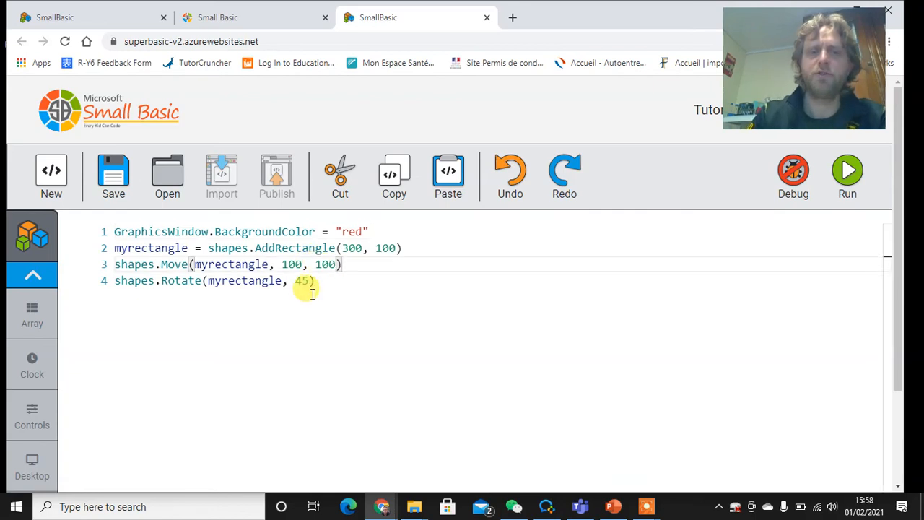
click(846, 176)
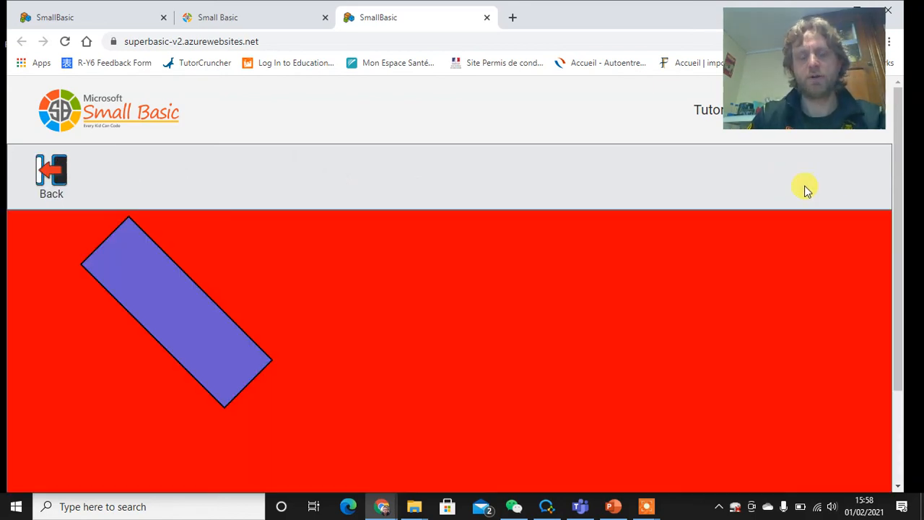
mouse_move(104, 201)
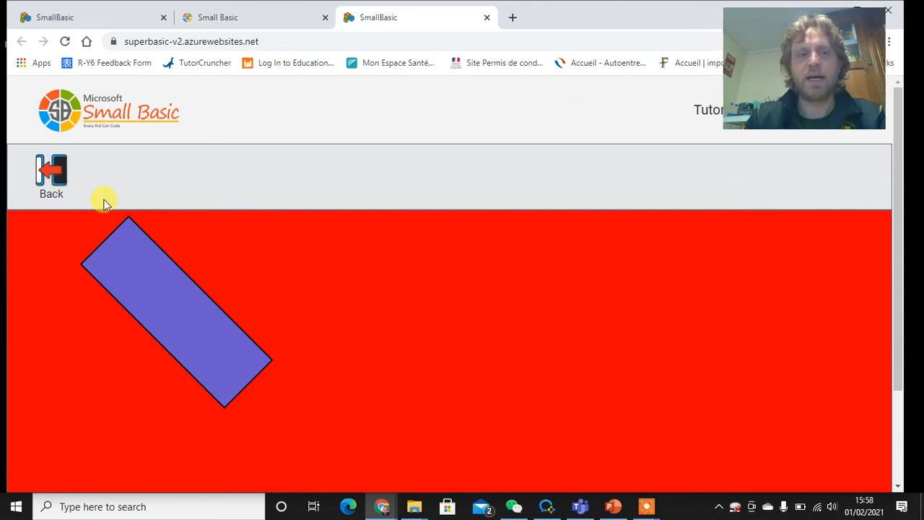
Try a rotation angle of 90, then set it to 120, running after each change.
click(52, 176)
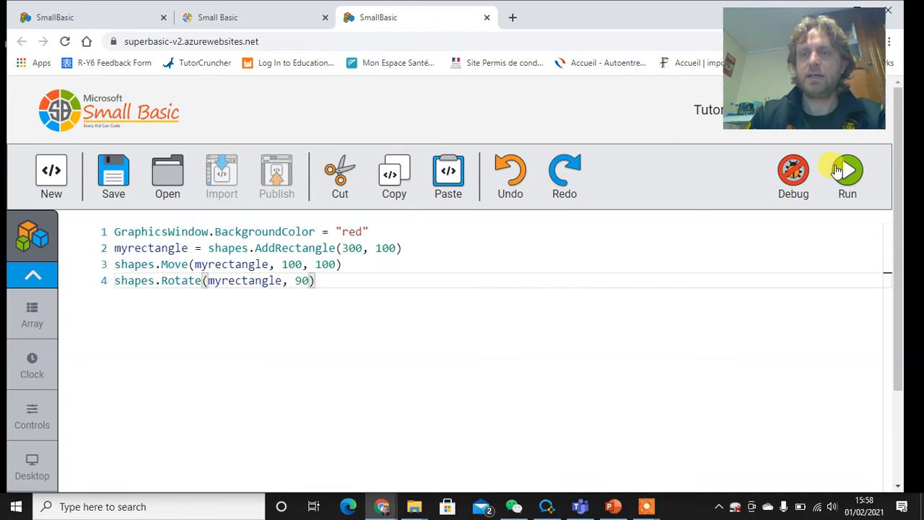
click(846, 174)
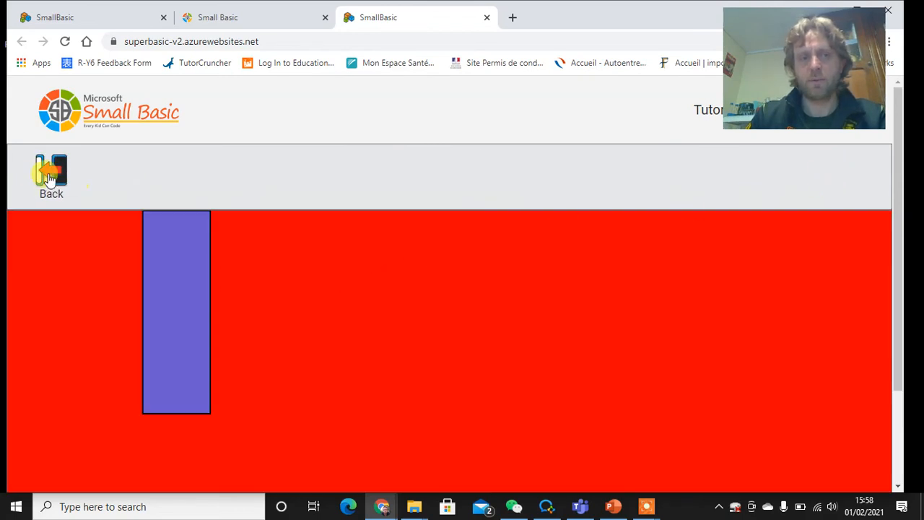
click(50, 176)
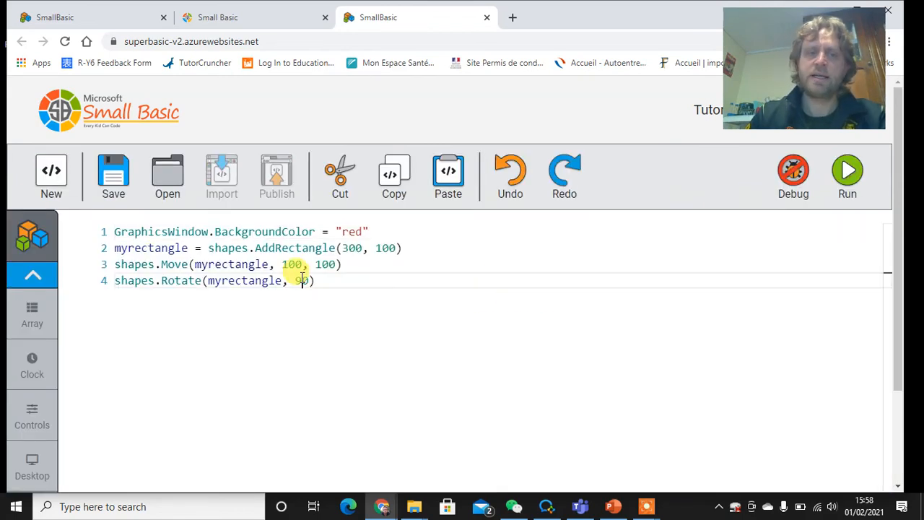
text(120)
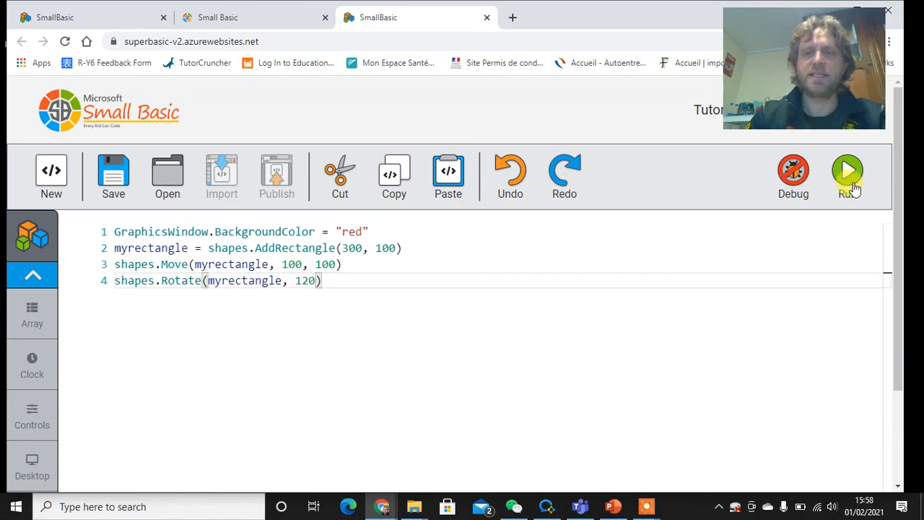
click(848, 170)
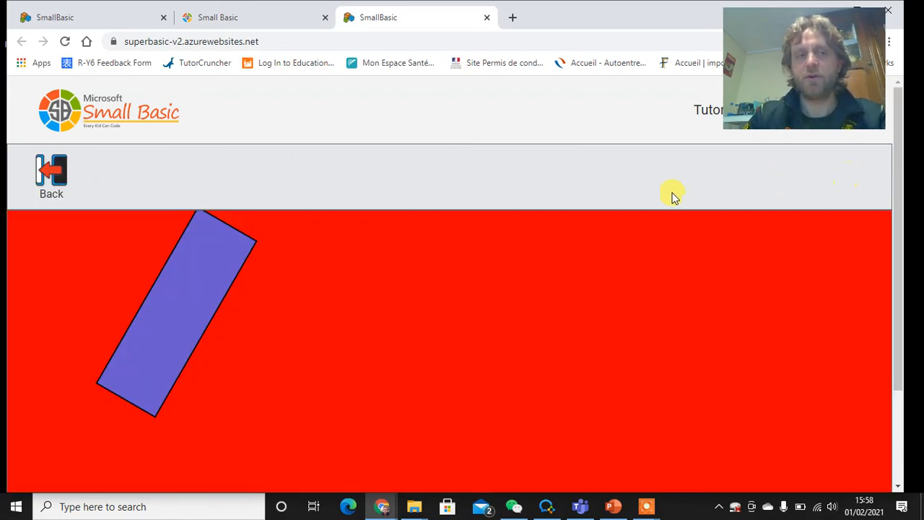
mouse_move(289, 270)
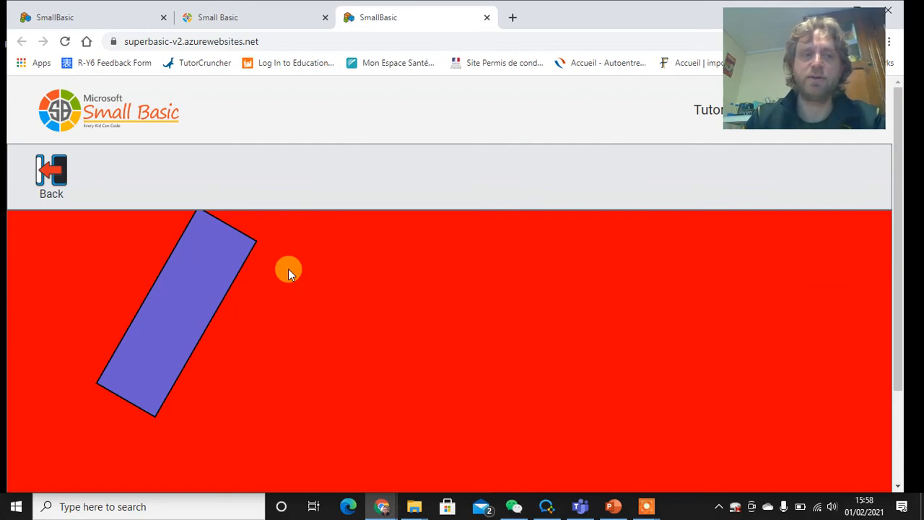
mouse_move(96, 199)
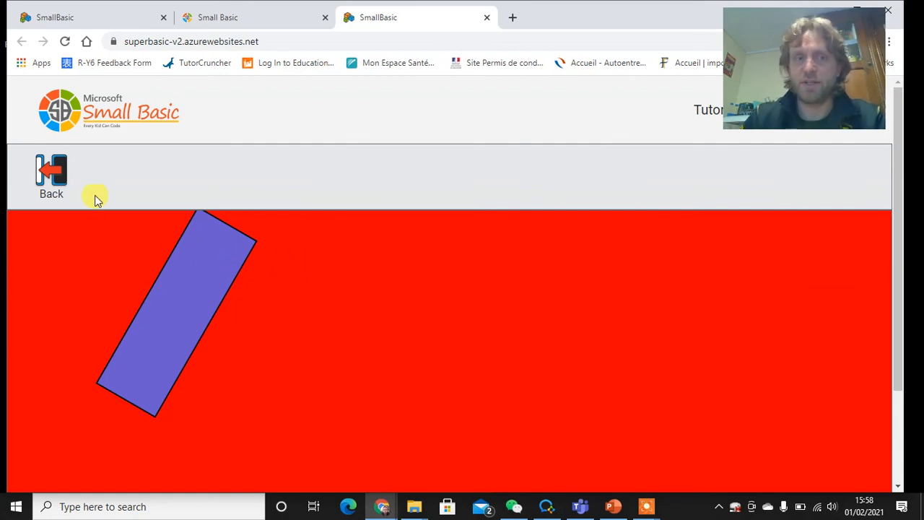
Rename myrectangle to bob on lines 2–4 and run to confirm the same tilted rectangle.
click(52, 173)
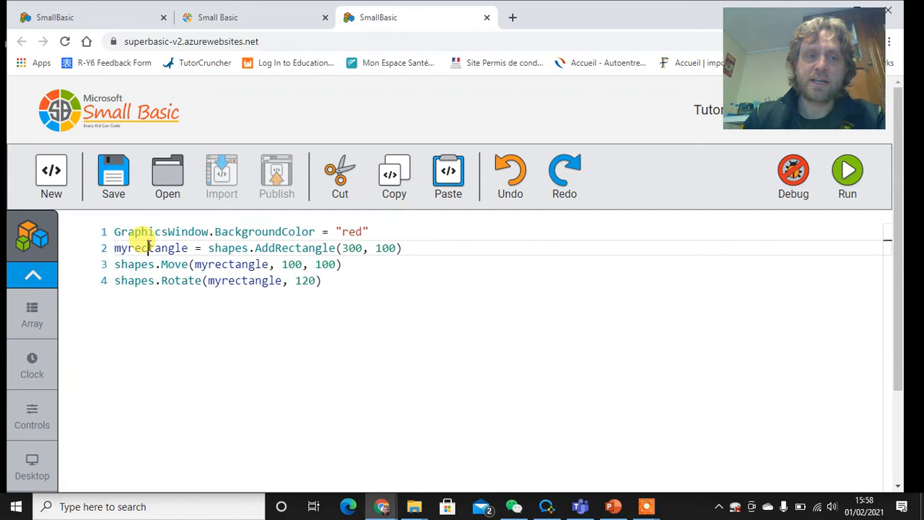
text(bob)
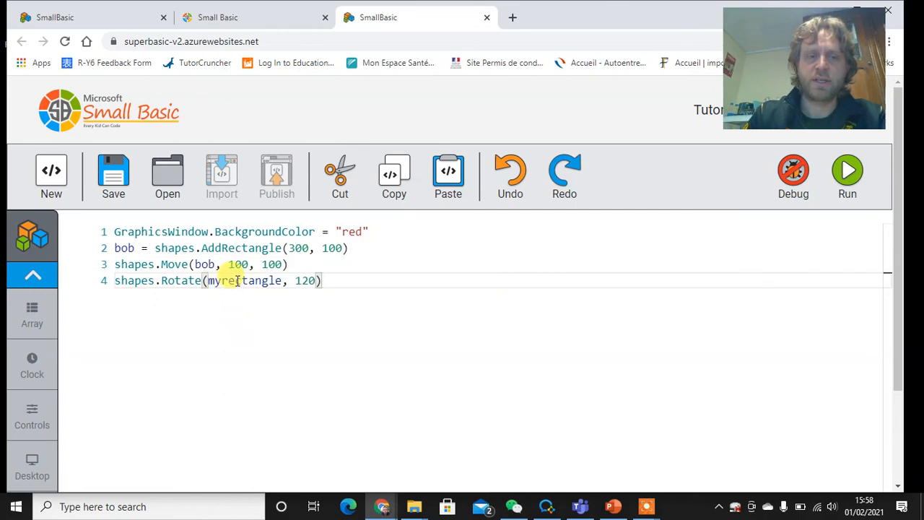
text(bob)
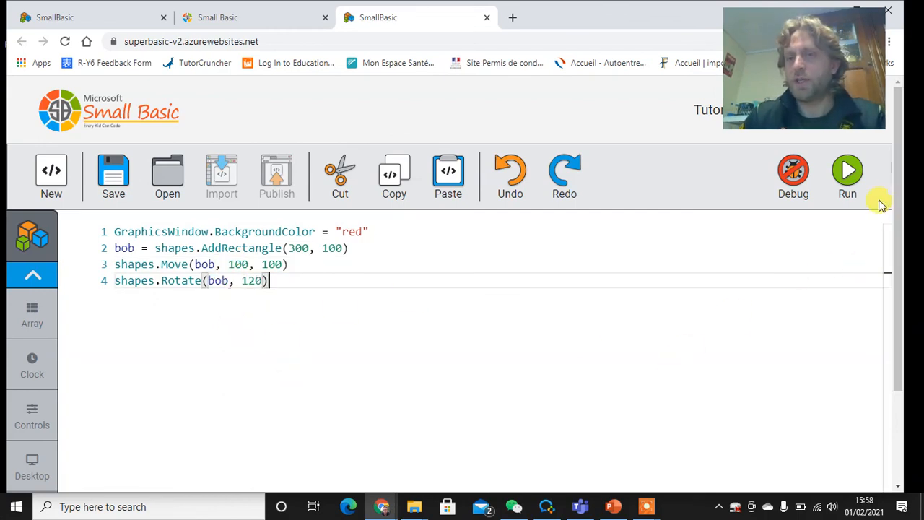
click(846, 173)
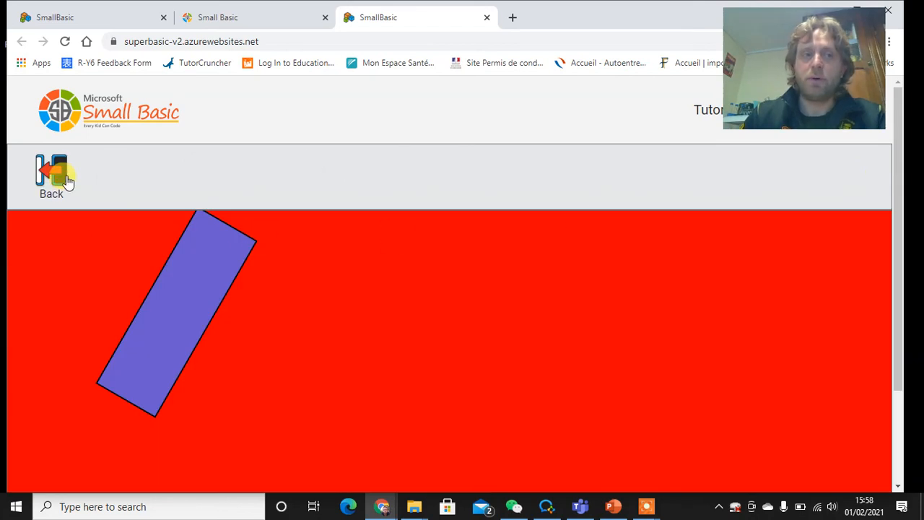
click(52, 176)
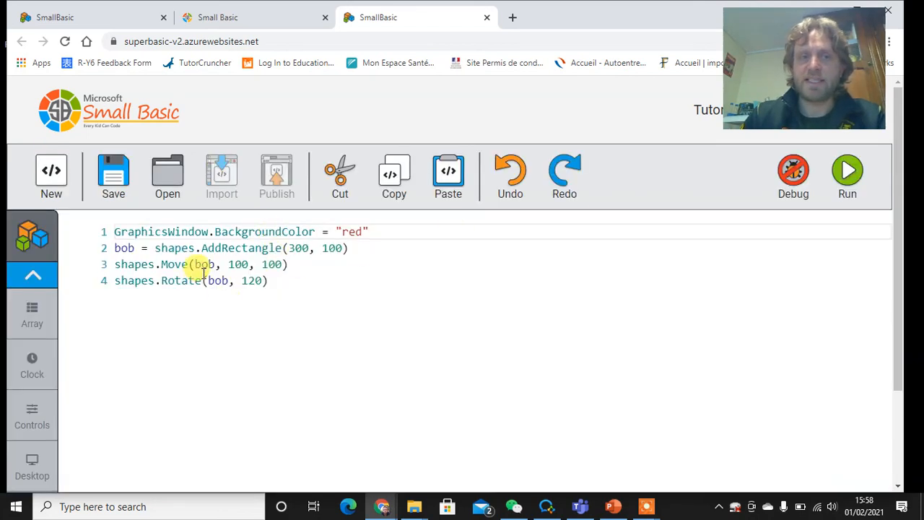